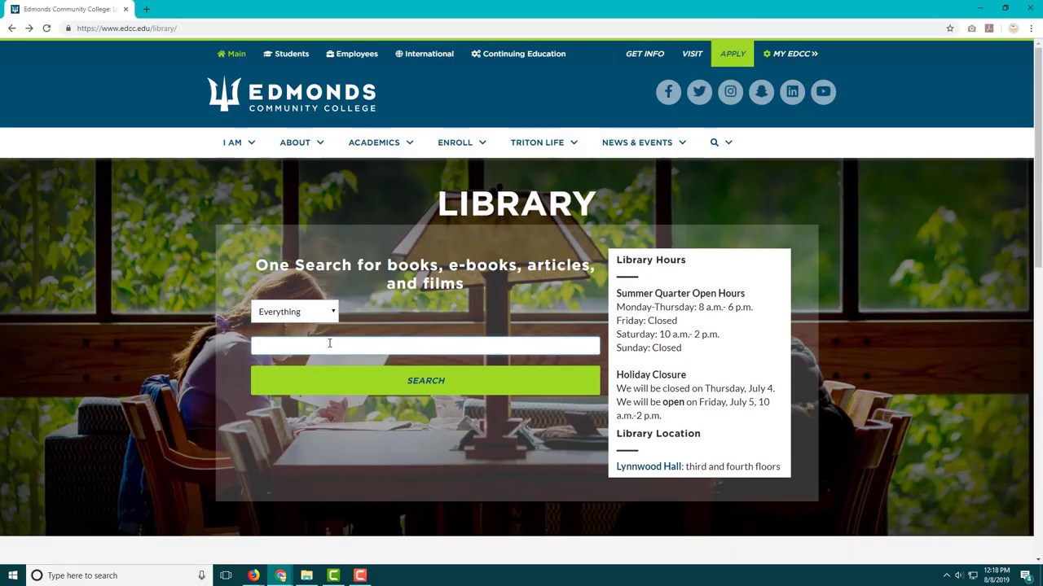
- Enter 'Alvin' into the library One Search box for an Alvin Ailey search
{"action": "type", "text": "Alvin Ailey"}
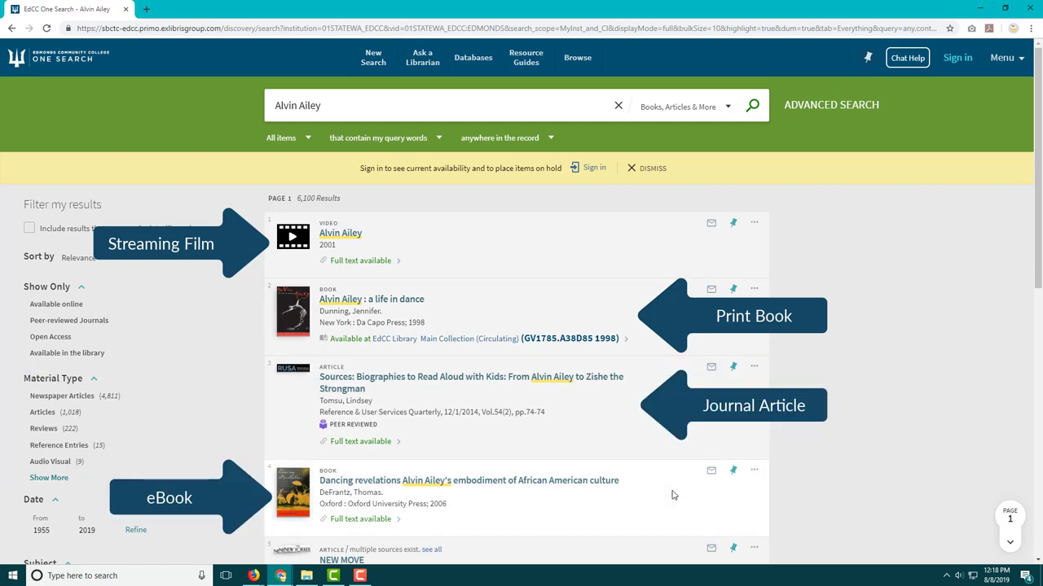
- Scroll down through the Alvin Ailey results list
{"action": "scroll", "scroll_direction": "down", "scroll_amount": 3}
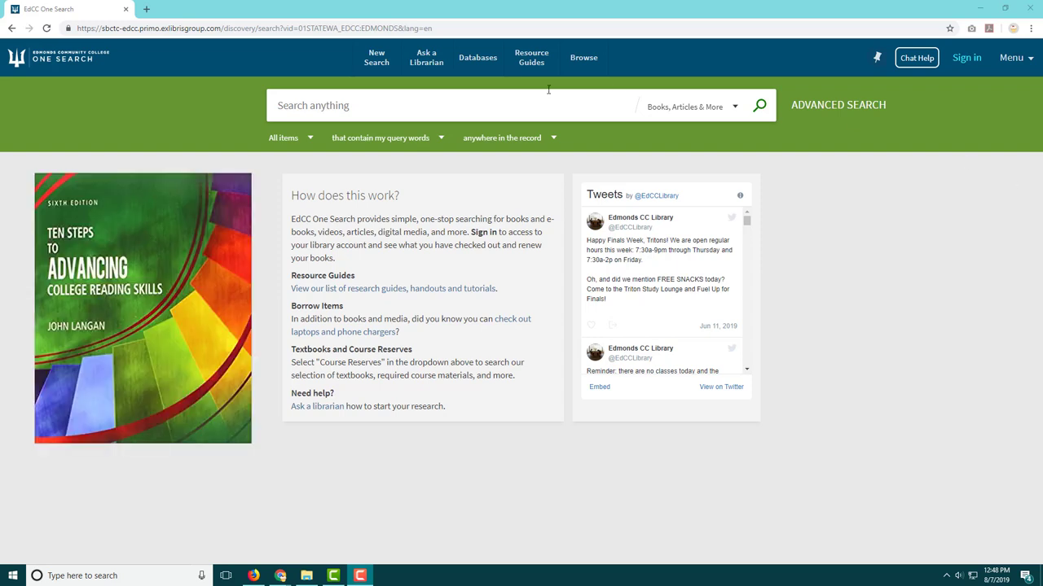
- Search OneSearch for 'Ten Steps to Advancing College Reading Skills' via the suggestion
{"action": "type", "text": "ten steps to"}
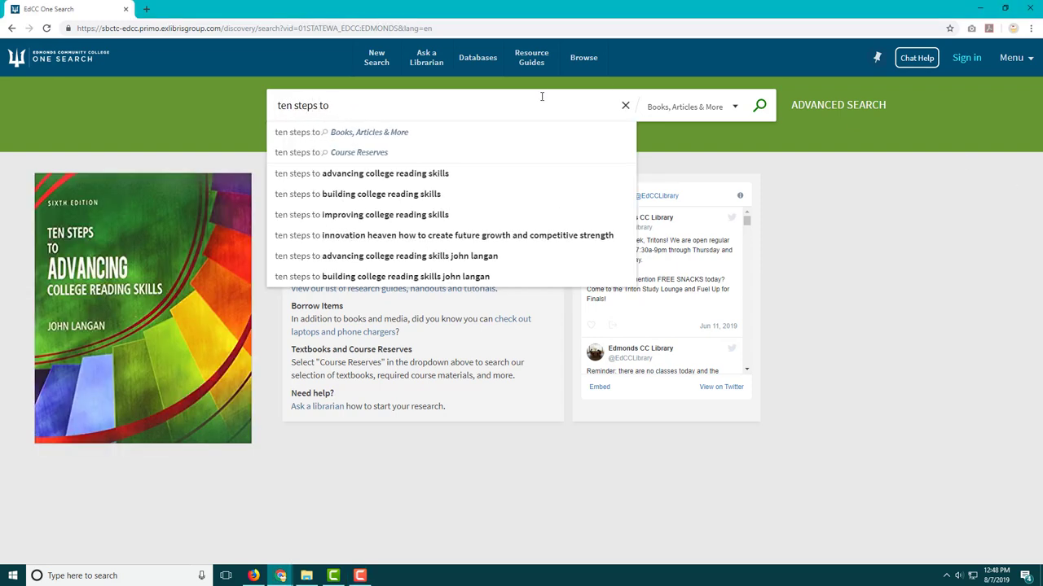
{"action": "left_click", "coordinate": [384, 172]}
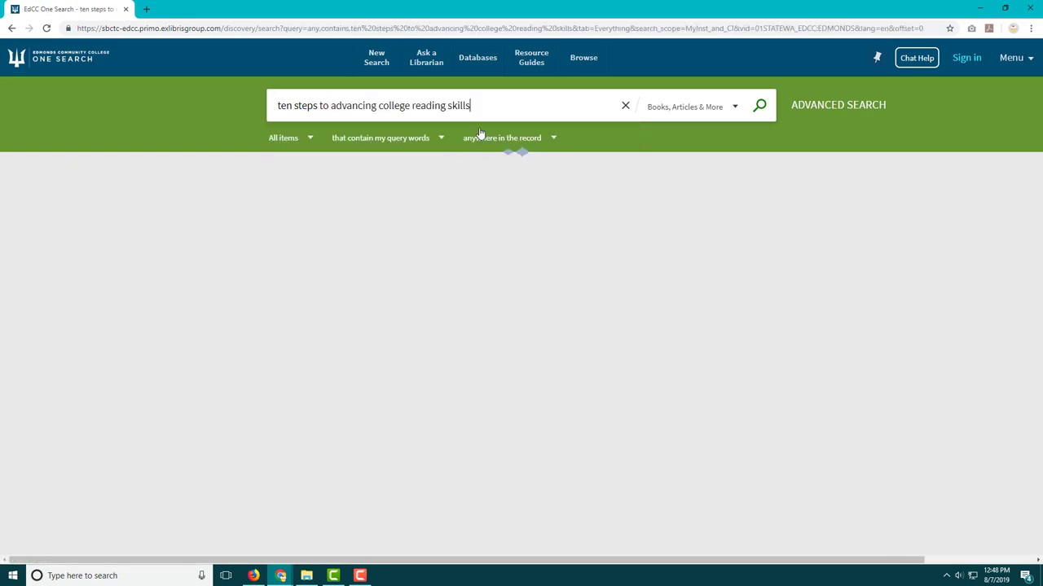
{"action": "left_click", "coordinate": [759, 104]}
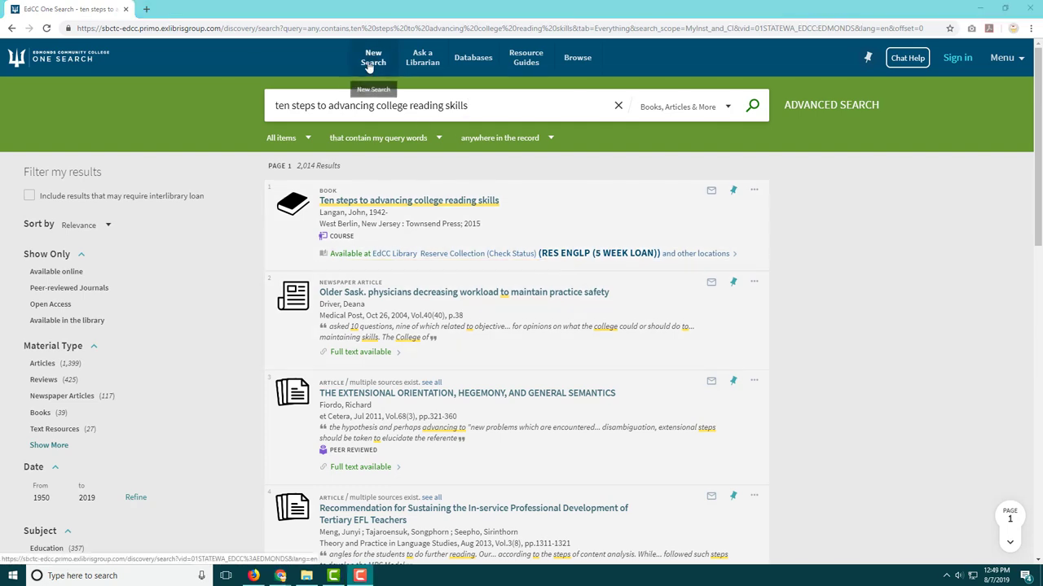
- Start a fresh search and begin entering 'the hate u giv'
{"action": "left_click", "coordinate": [373, 57]}
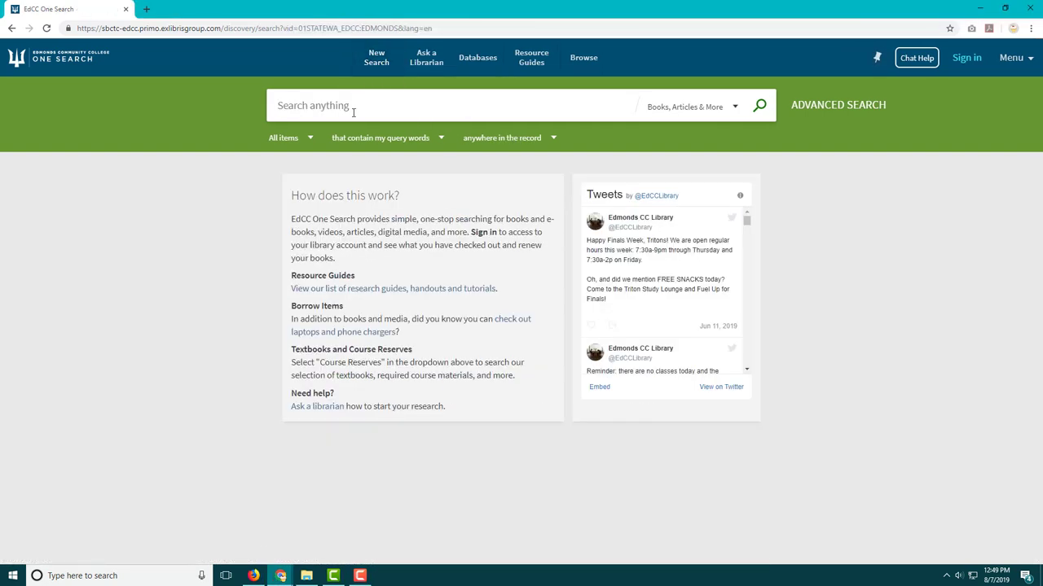
{"action": "type", "text": "the hate u giv"}
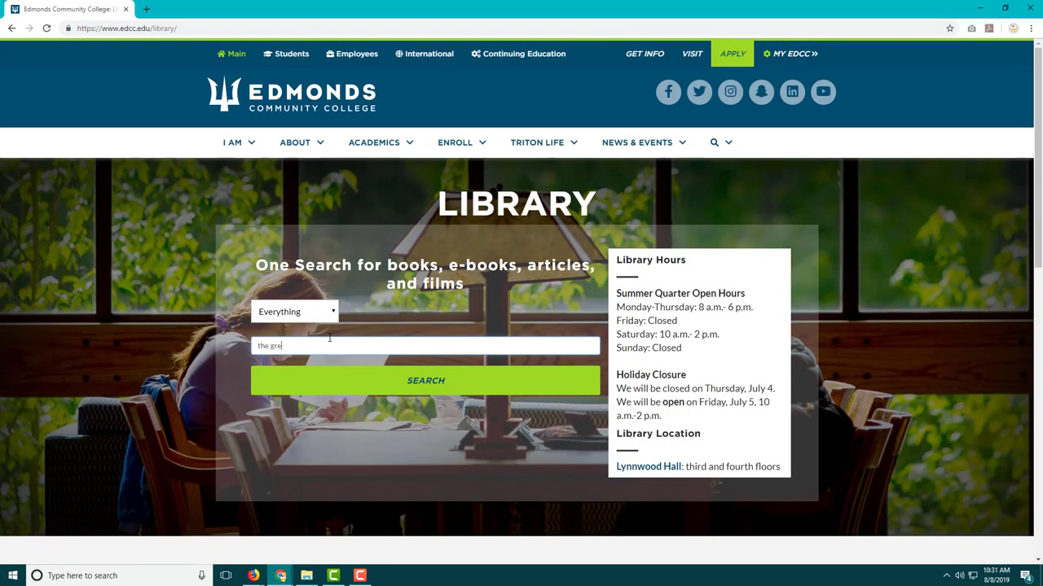
- Replace the search box text with the title 'nineteen eighty four'
{"action": "type", "text": "ame"}
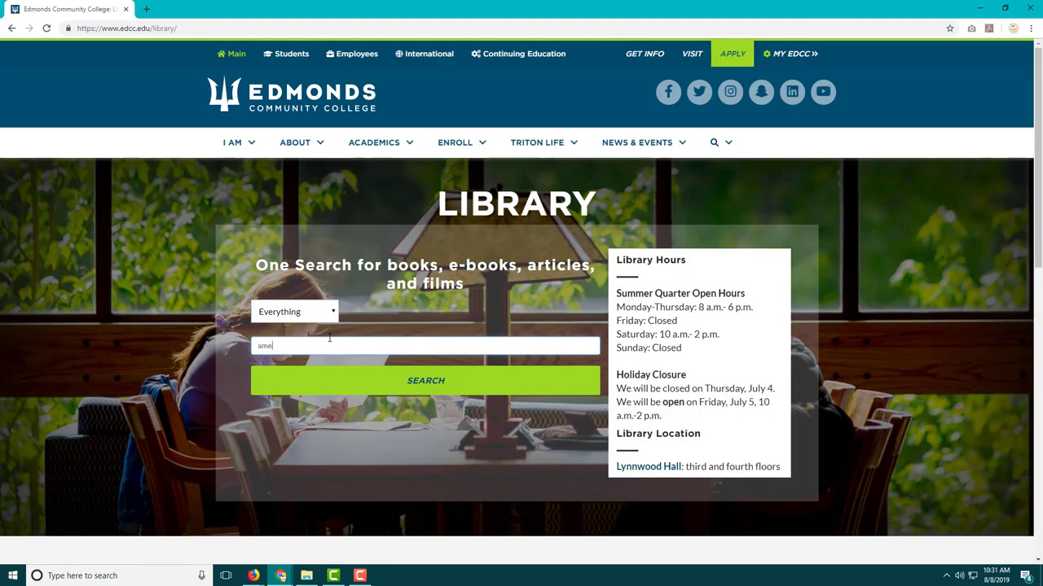
{"action": "type", "text": "nine"}
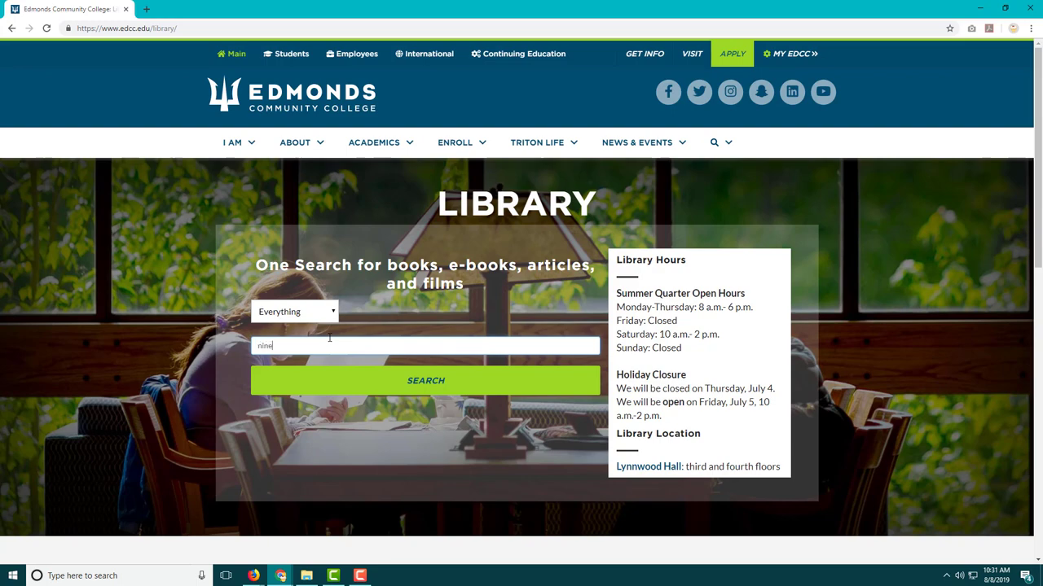
{"action": "type", "text": "nineteen eighty four"}
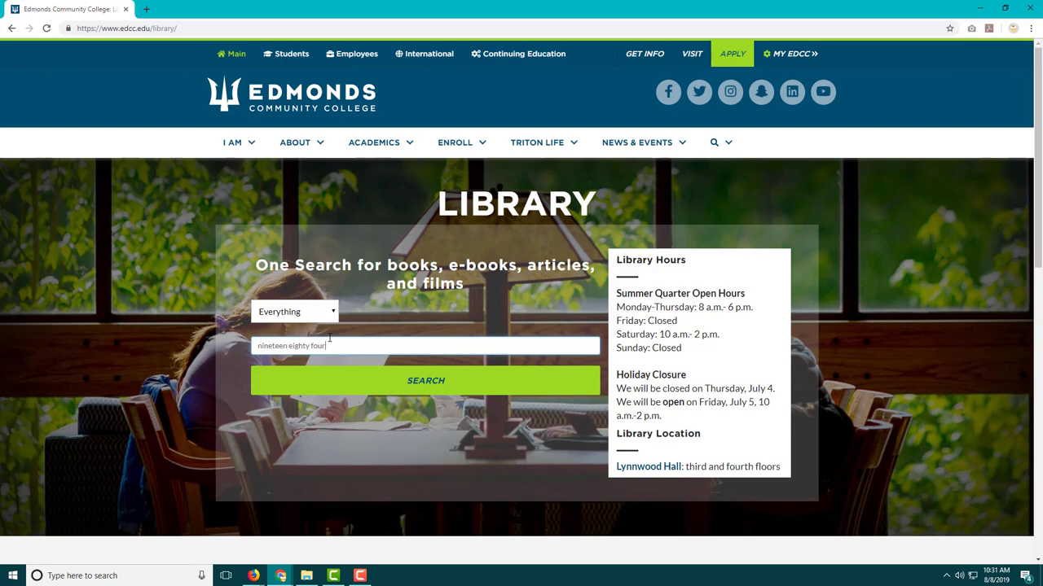